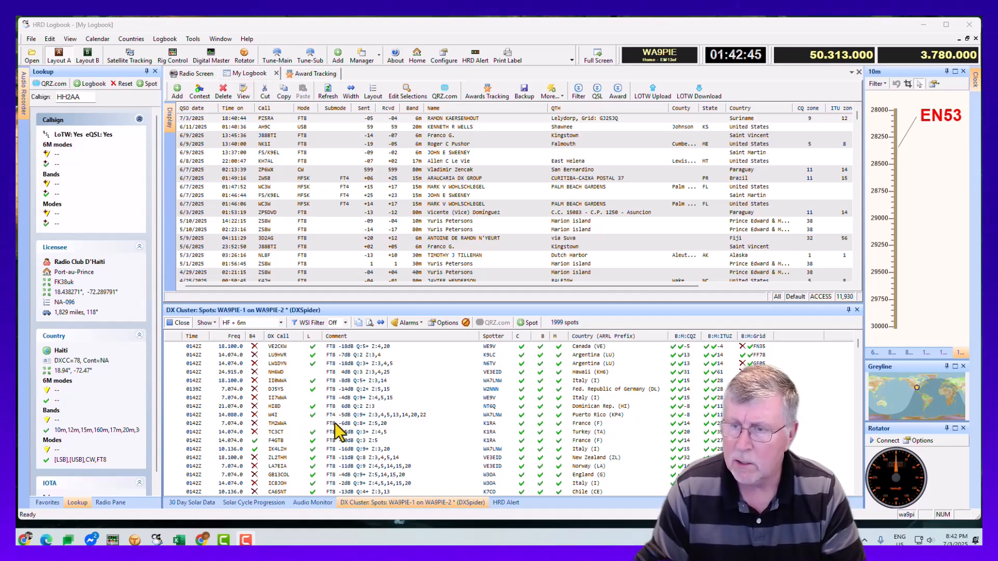
{"action": "mouse_move", "coordinate": [330, 139]}
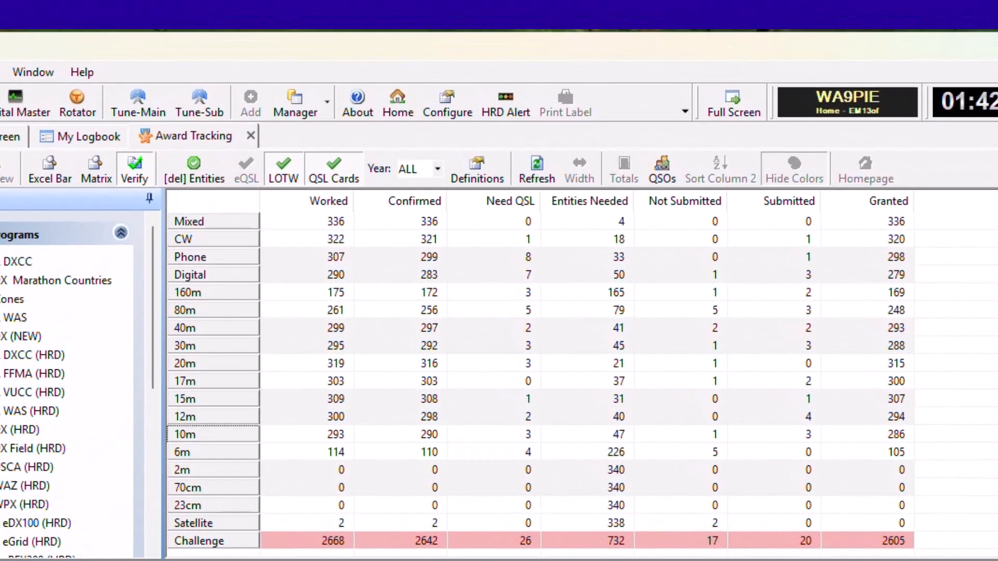
{"action": "mouse_move", "coordinate": [408, 249]}
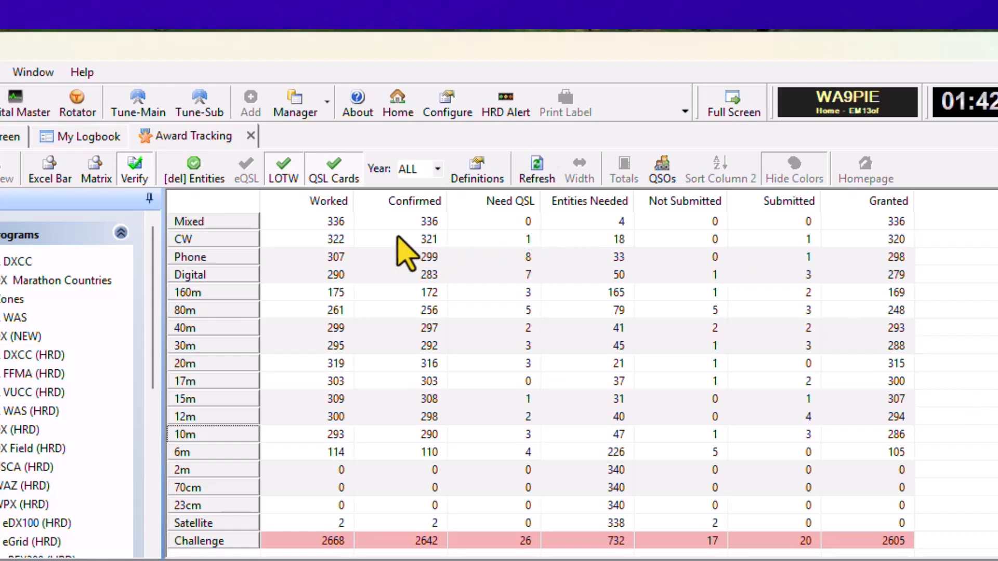
{"action": "mouse_move", "coordinate": [627, 244]}
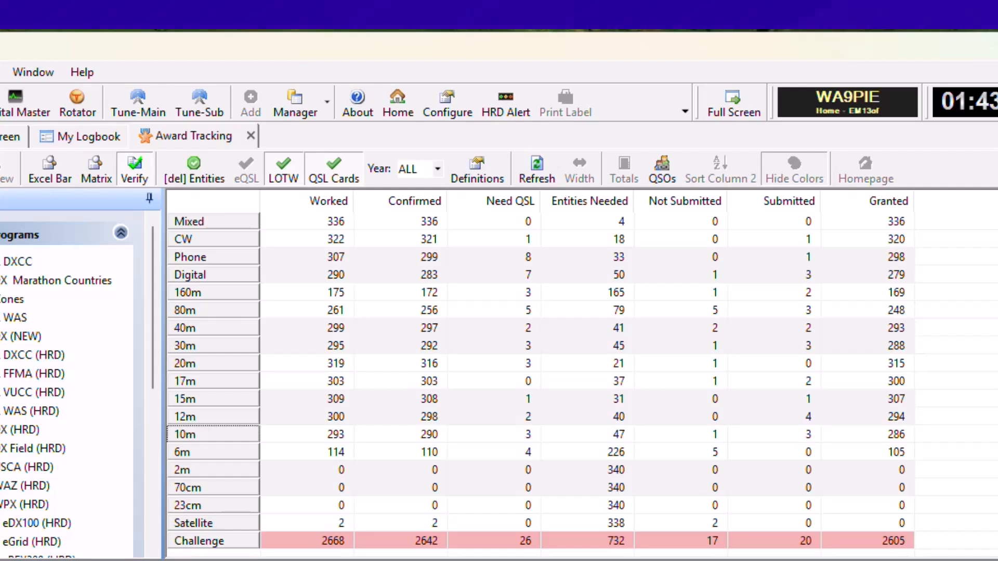
{"action": "mouse_move", "coordinate": [425, 543]}
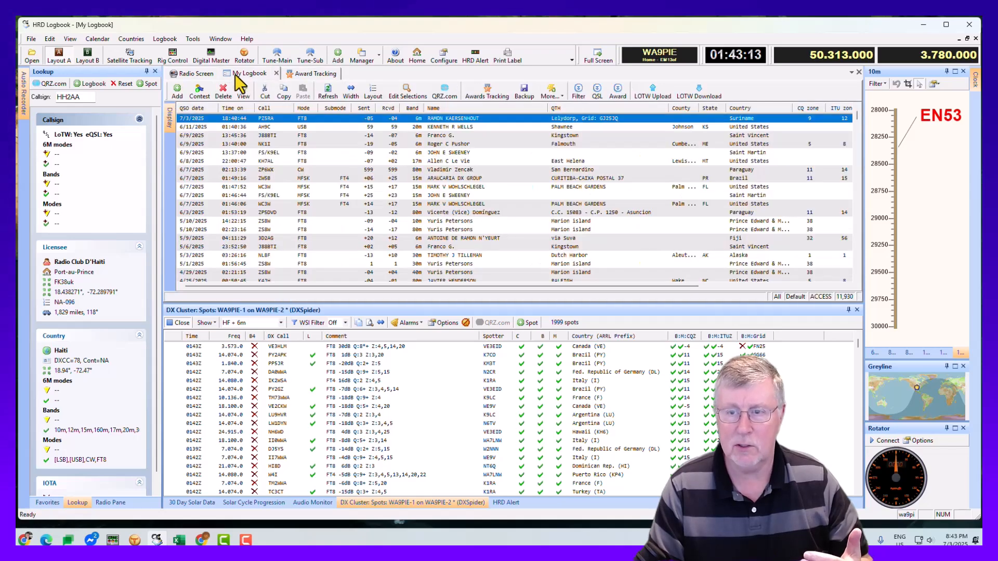
{"action": "mouse_move", "coordinate": [429, 393]}
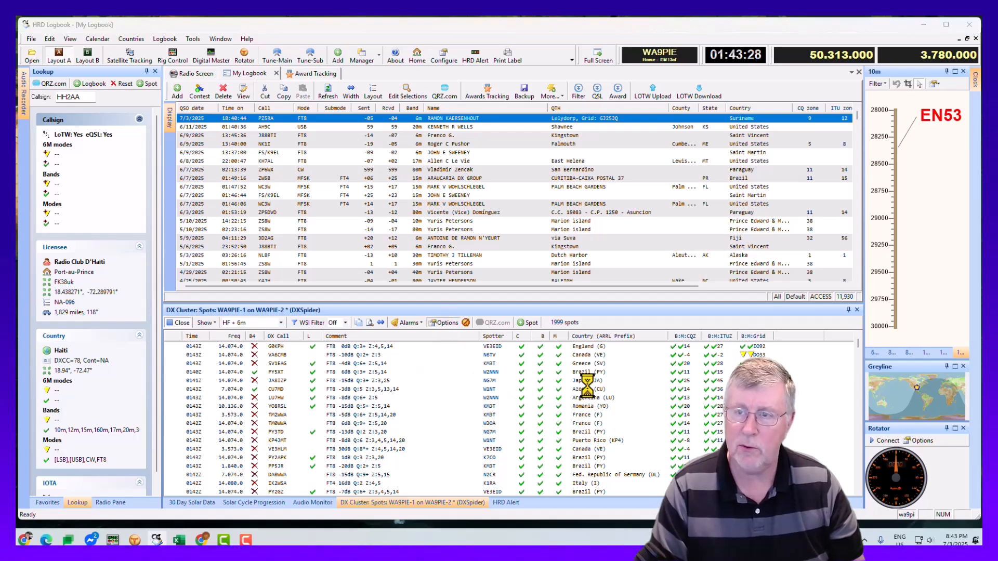
- Review the DX Cluster WSI alarm definitions and the callsign alarm list with e-mail notification
{"action": "left_click", "coordinate": [447, 323]}
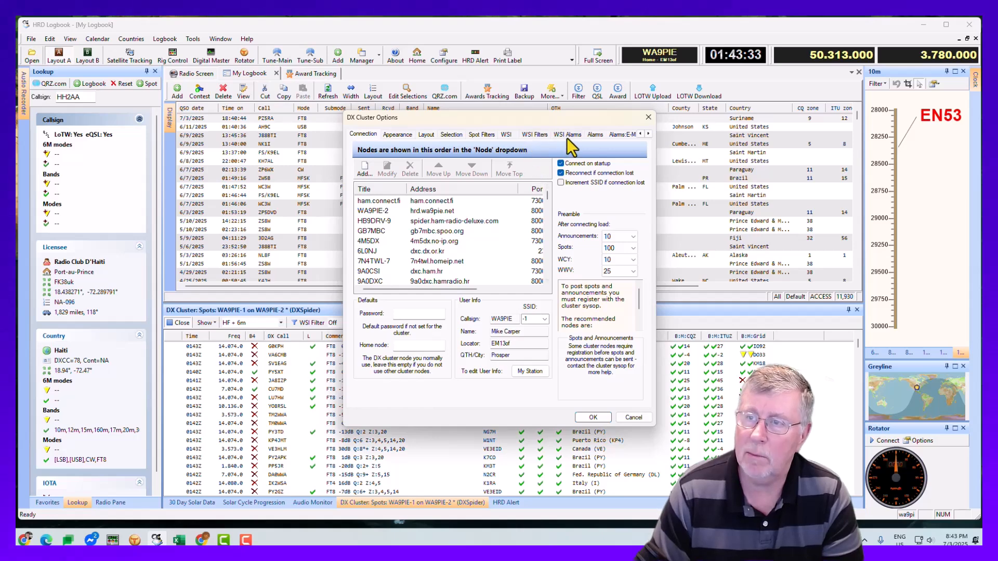
{"action": "left_click", "coordinate": [566, 134]}
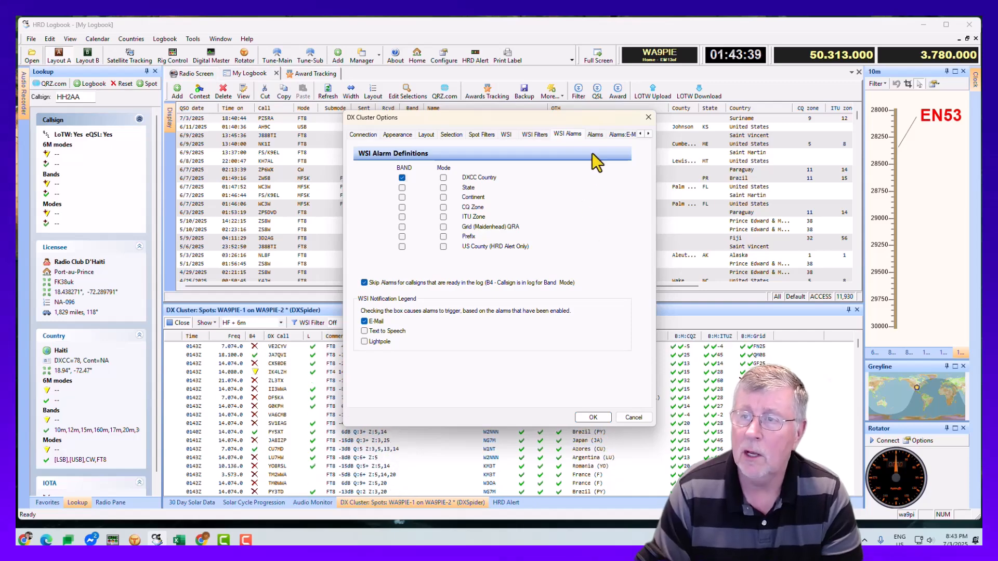
{"action": "left_click", "coordinate": [595, 134]}
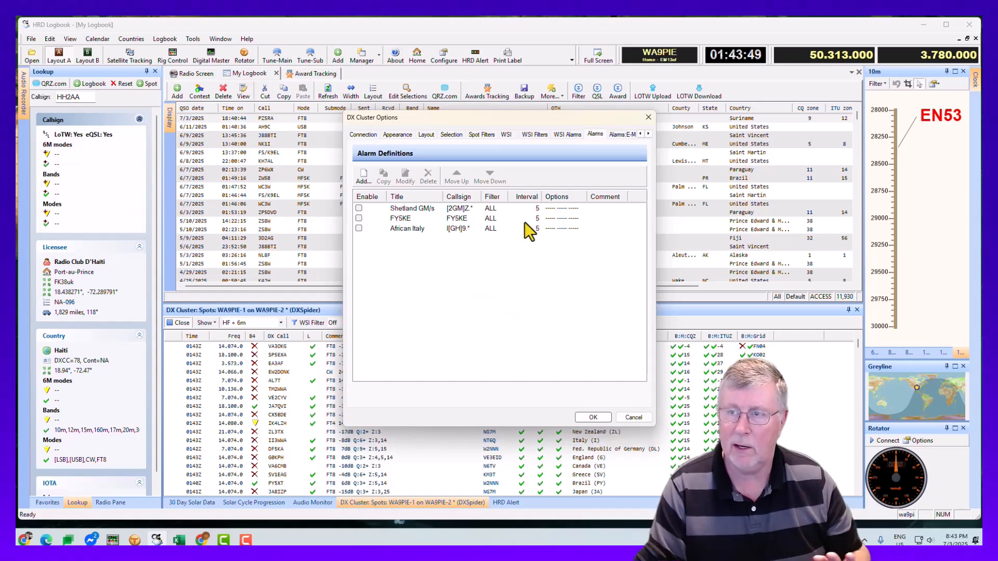
{"action": "left_click", "coordinate": [565, 134]}
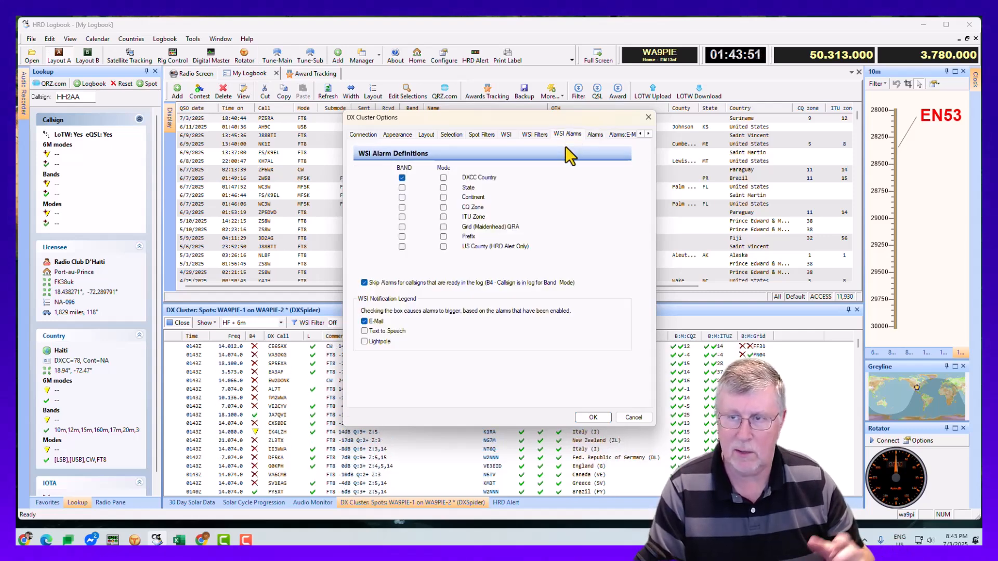
{"action": "mouse_move", "coordinate": [495, 409]}
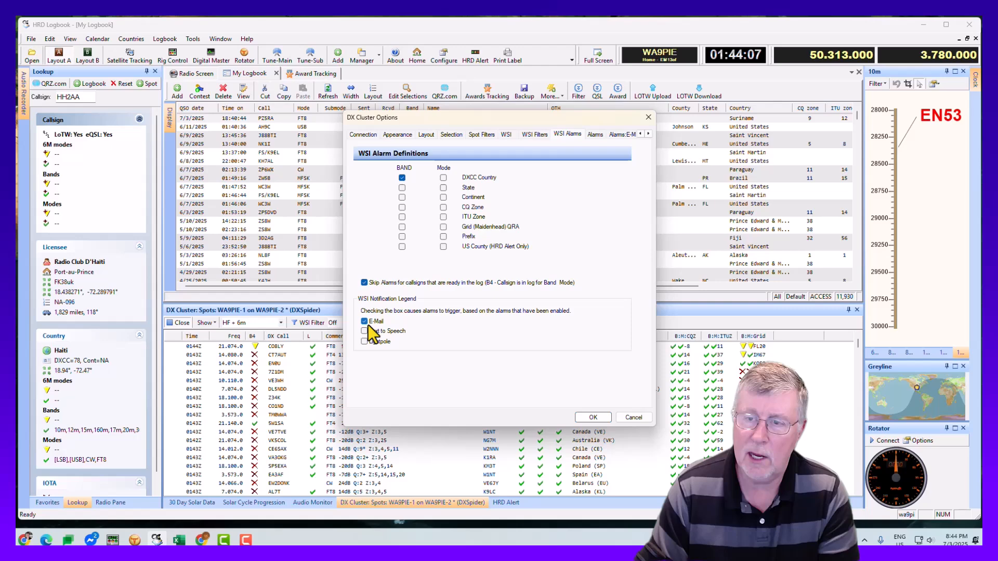
{"action": "mouse_move", "coordinate": [634, 418]}
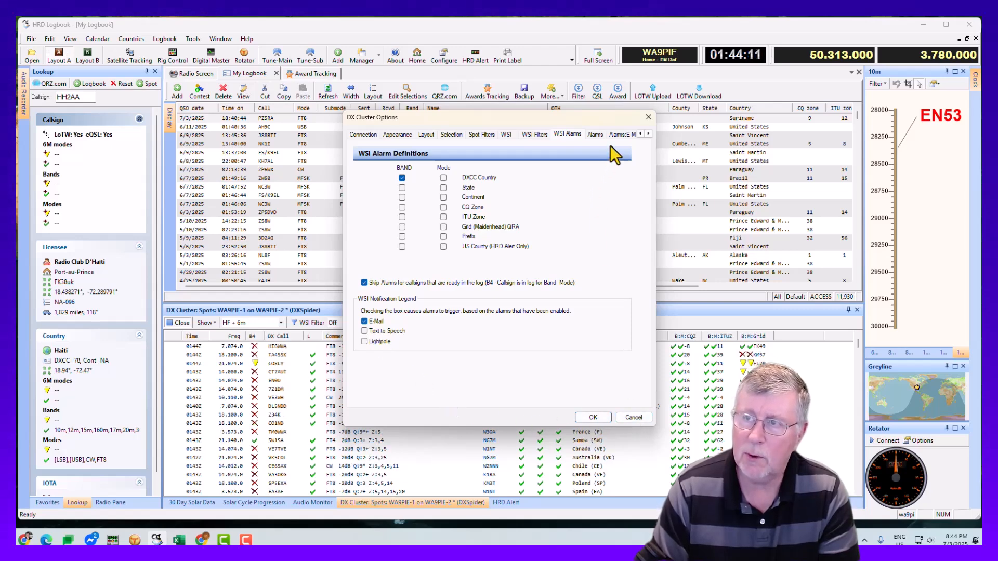
{"action": "left_click", "coordinate": [591, 134]}
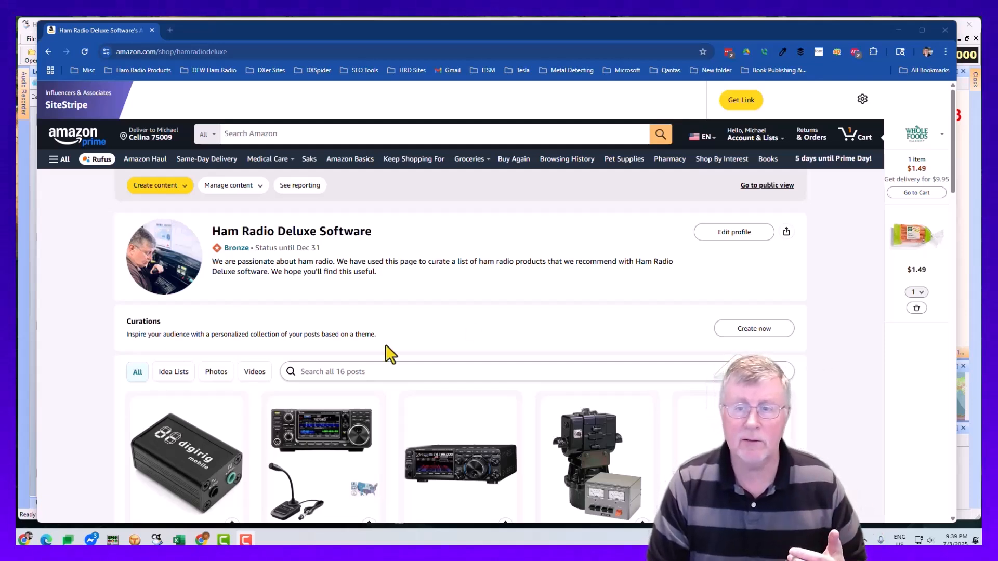
- Browse the storefront's renewed computers list, then move on to SMTP2GO's pricing page
{"action": "scroll", "scroll_direction": "down", "scroll_amount": 3}
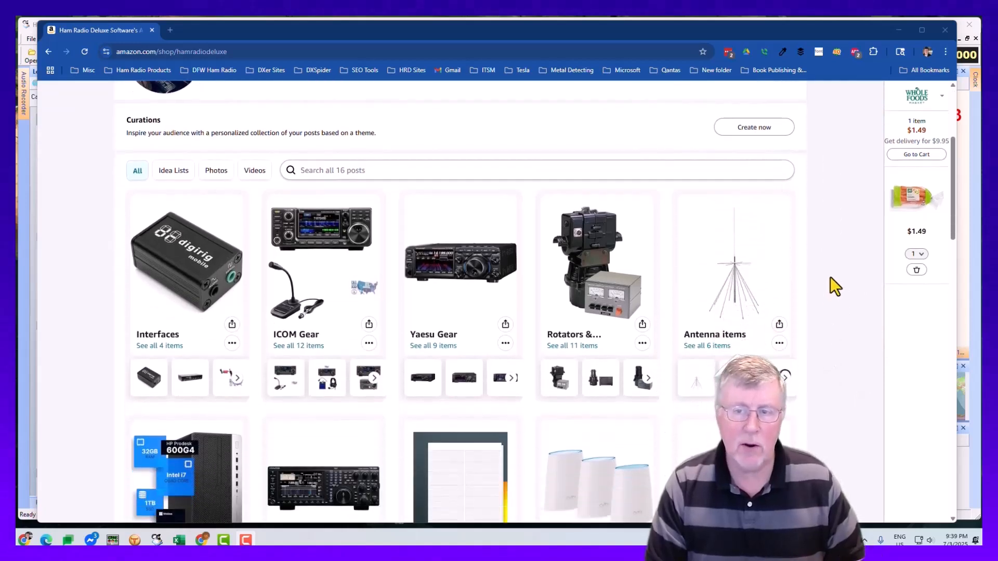
{"action": "scroll", "scroll_direction": "down", "scroll_amount": 3}
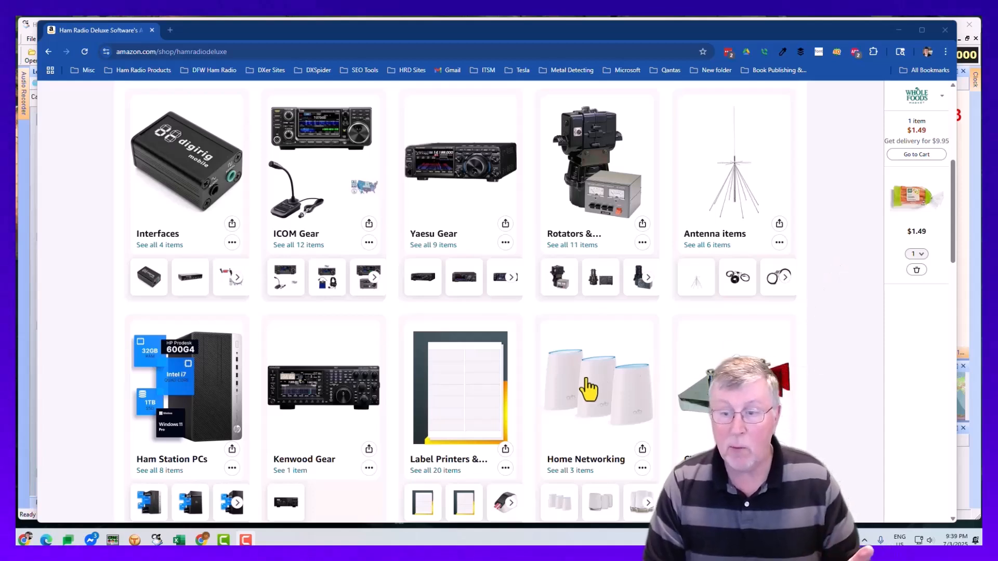
{"action": "scroll", "scroll_direction": "down", "scroll_amount": 3}
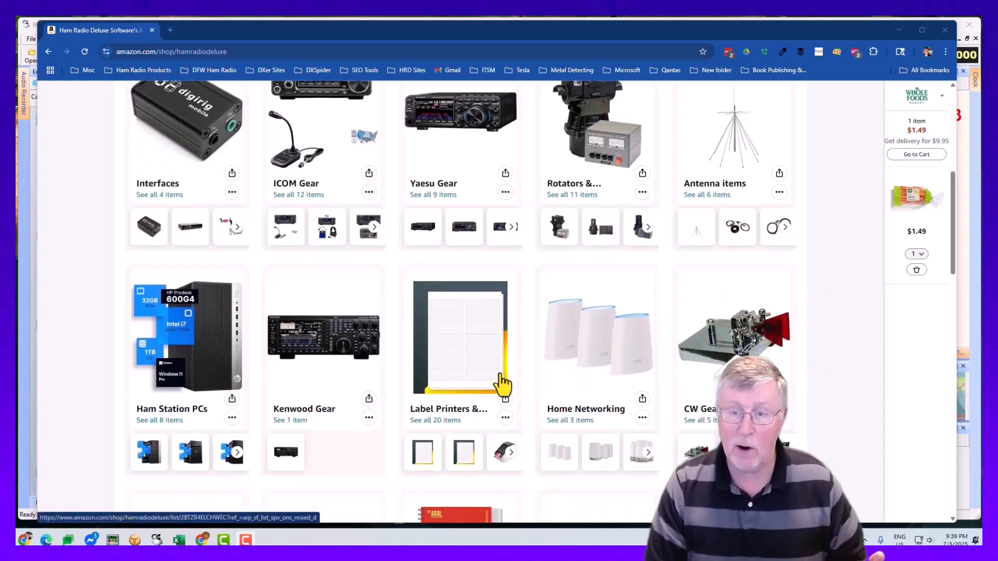
{"action": "scroll", "scroll_direction": "down", "scroll_amount": 3}
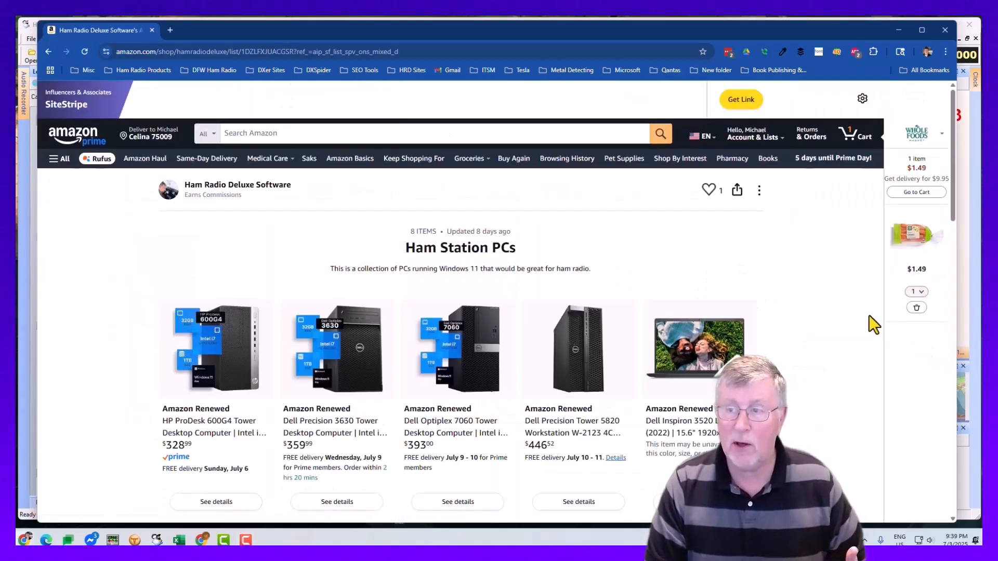
{"action": "scroll", "scroll_direction": "down", "scroll_amount": 3}
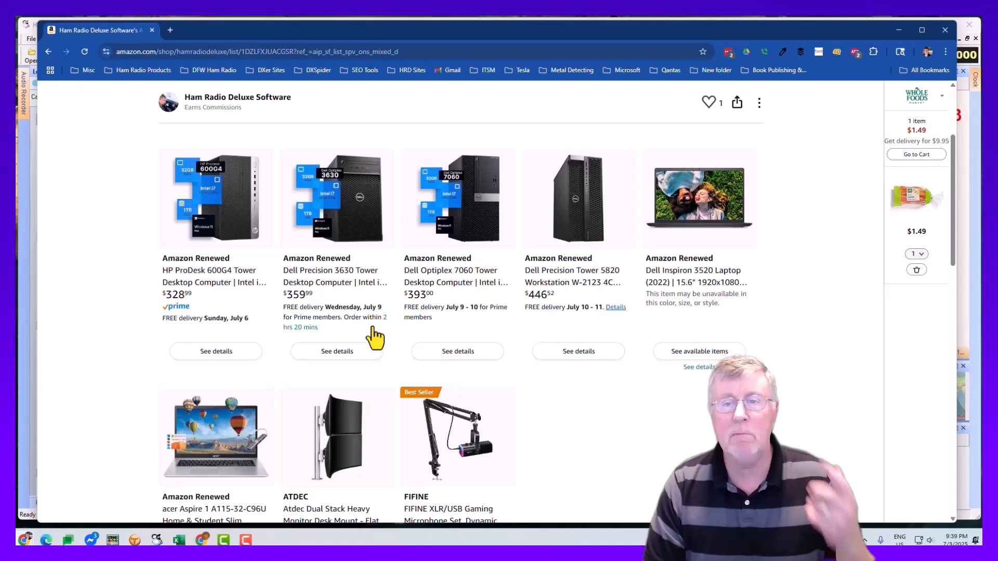
{"action": "mouse_move", "coordinate": [191, 279]}
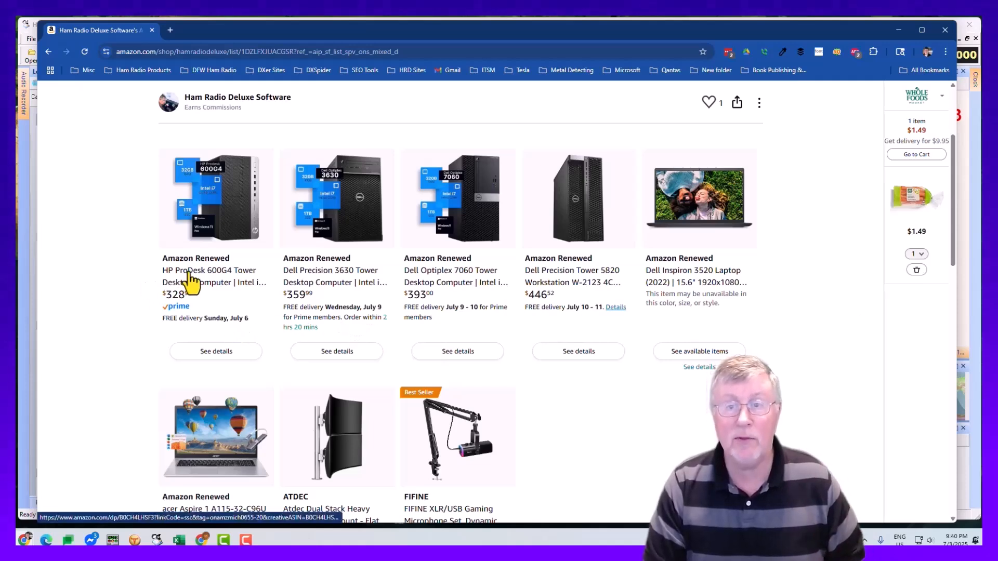
{"action": "left_click", "coordinate": [208, 270]}
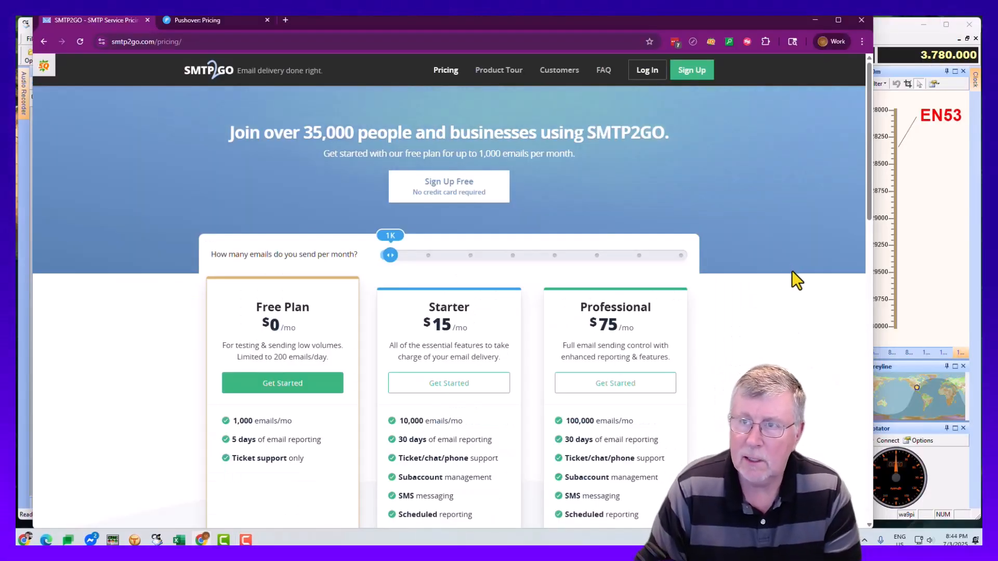
{"action": "mouse_move", "coordinate": [798, 268]}
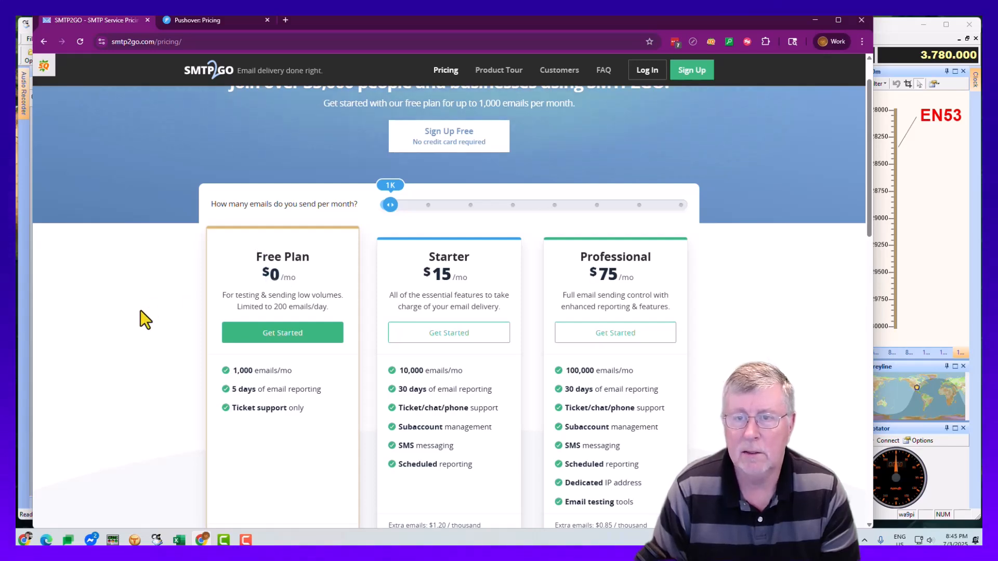
{"action": "mouse_move", "coordinate": [833, 357]}
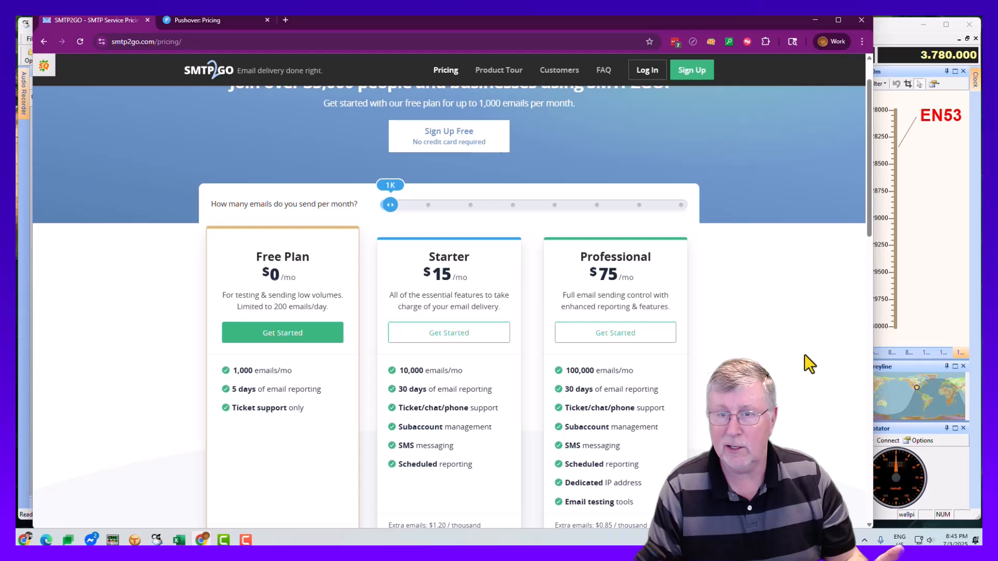
{"action": "mouse_move", "coordinate": [789, 388]}
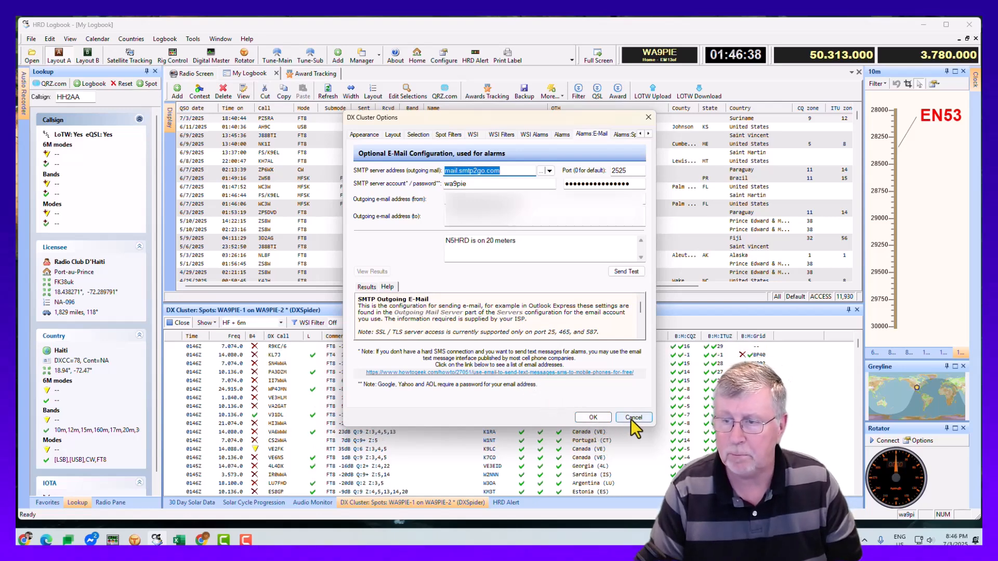
- Leave the alarm e-mail settings (mail.smtp2go.com, port 2525) unchanged via Cancel
{"action": "left_click", "coordinate": [632, 417]}
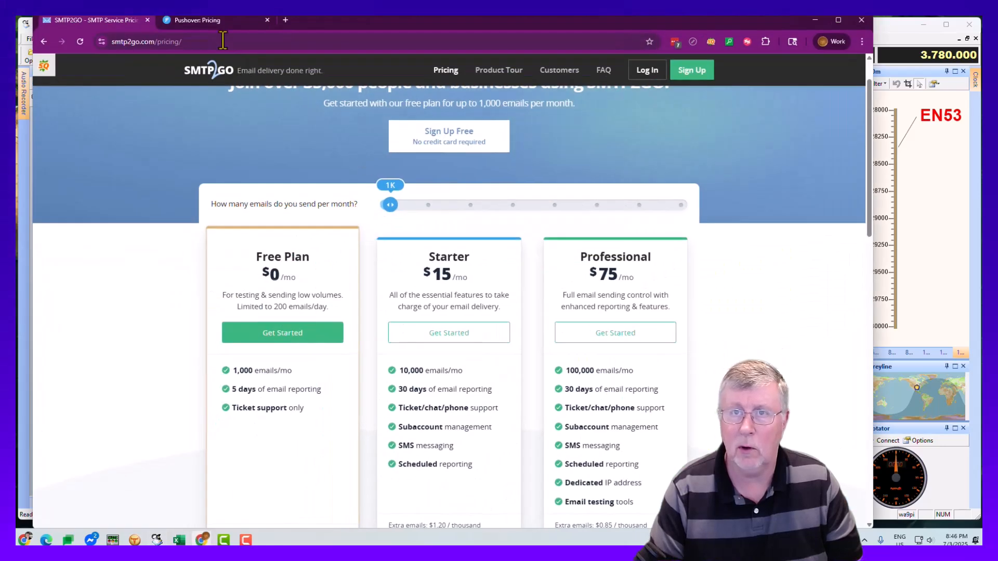
- Review Pushover's pricing: $4.99 one-time per platform, Teams $5 per user monthly
{"action": "left_click", "coordinate": [194, 19]}
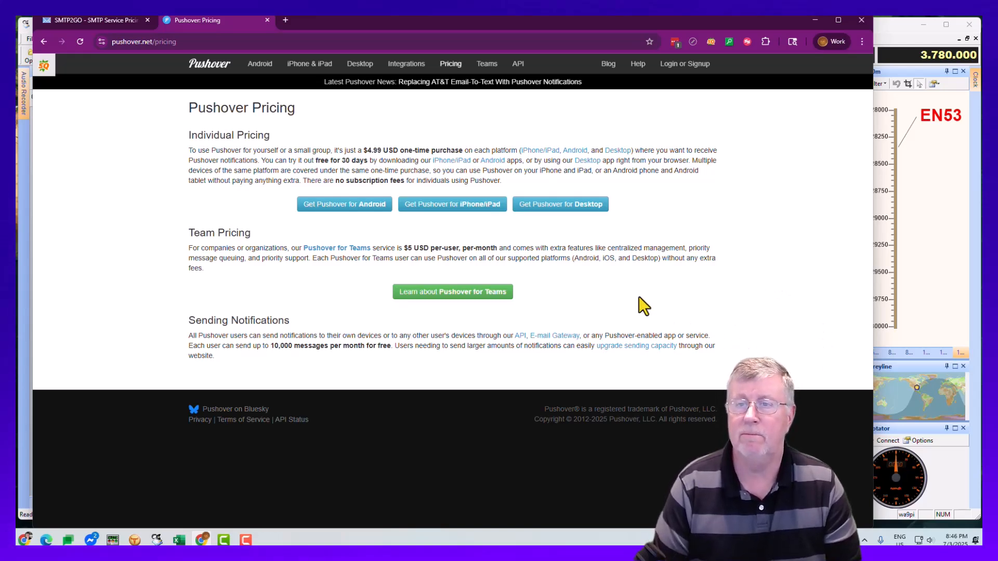
{"action": "left_click_drag", "start_coordinate": [348, 150], "coordinate": [466, 149]}
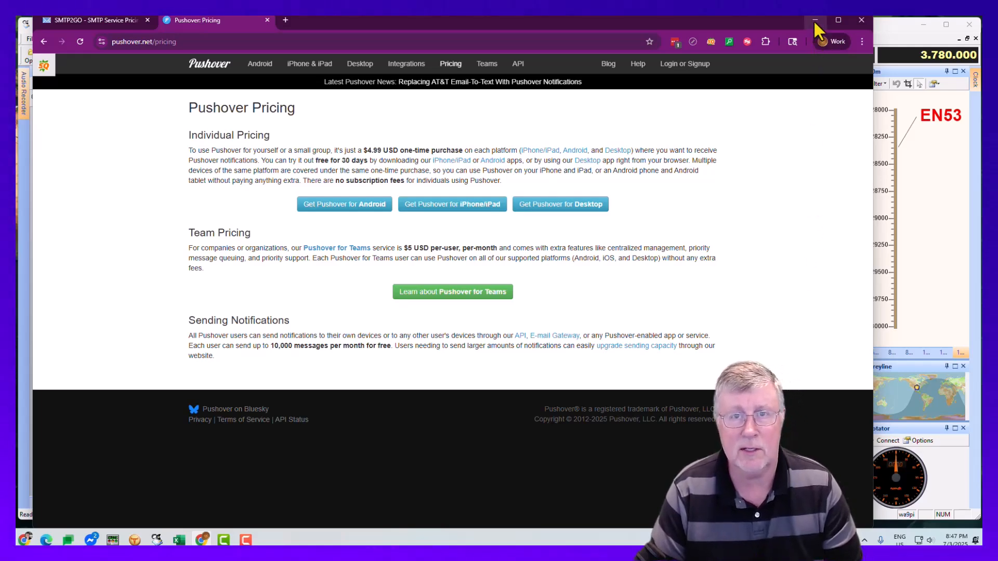
{"action": "left_click", "coordinate": [815, 20]}
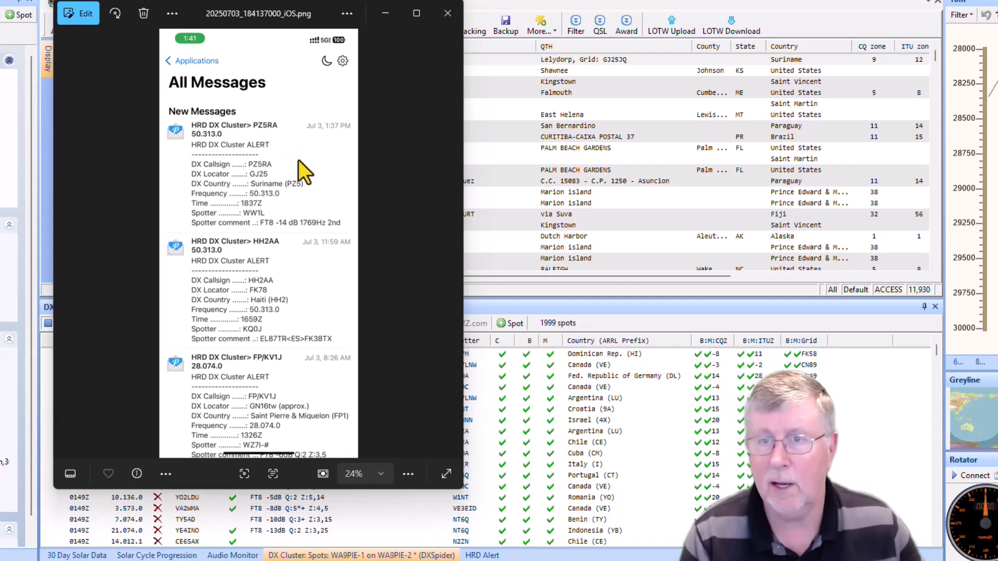
{"action": "mouse_move", "coordinate": [297, 156]}
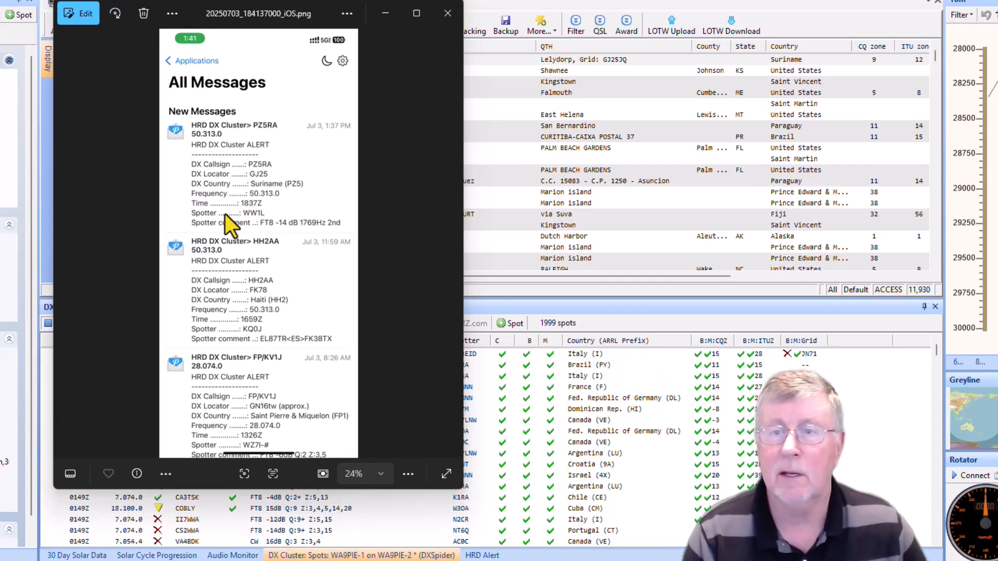
{"action": "mouse_move", "coordinate": [254, 226]}
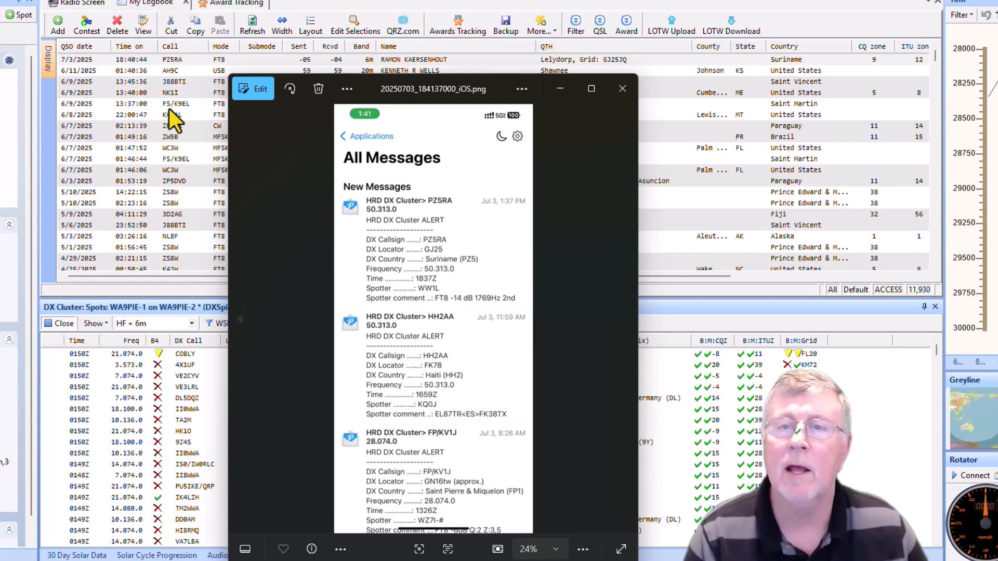
{"action": "mouse_move", "coordinate": [151, 70]}
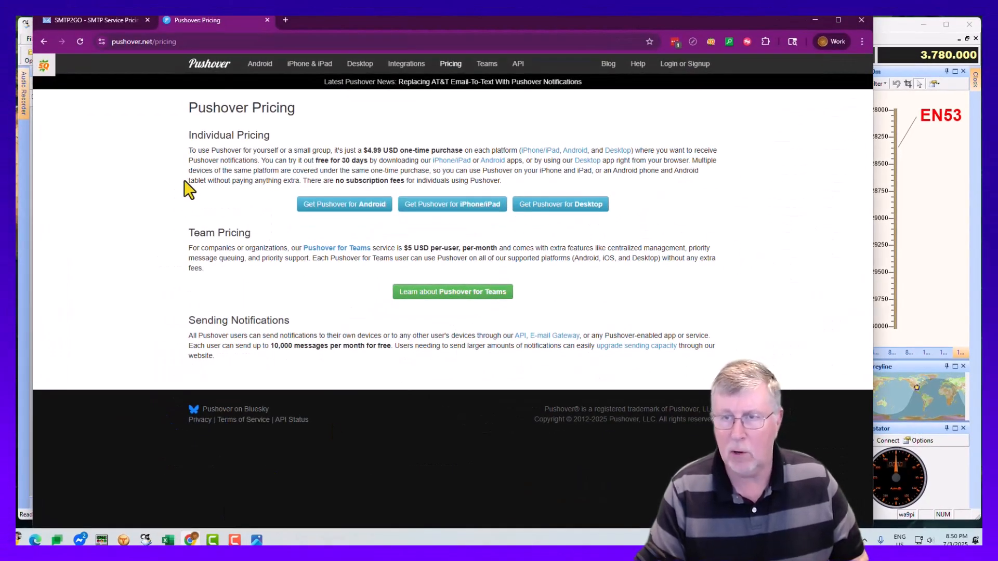
{"action": "mouse_move", "coordinate": [185, 248]}
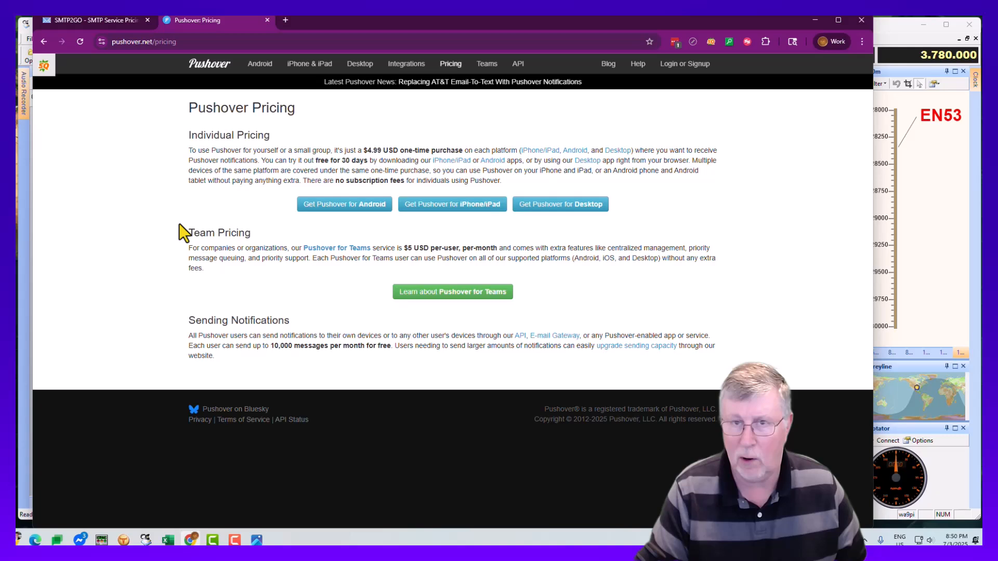
{"action": "mouse_move", "coordinate": [165, 192]}
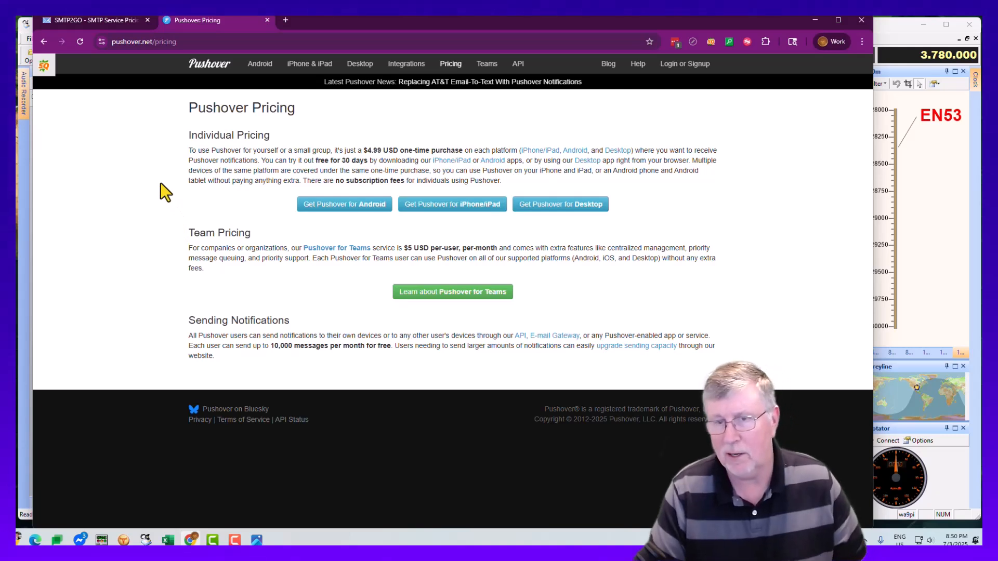
{"action": "mouse_move", "coordinate": [174, 196]}
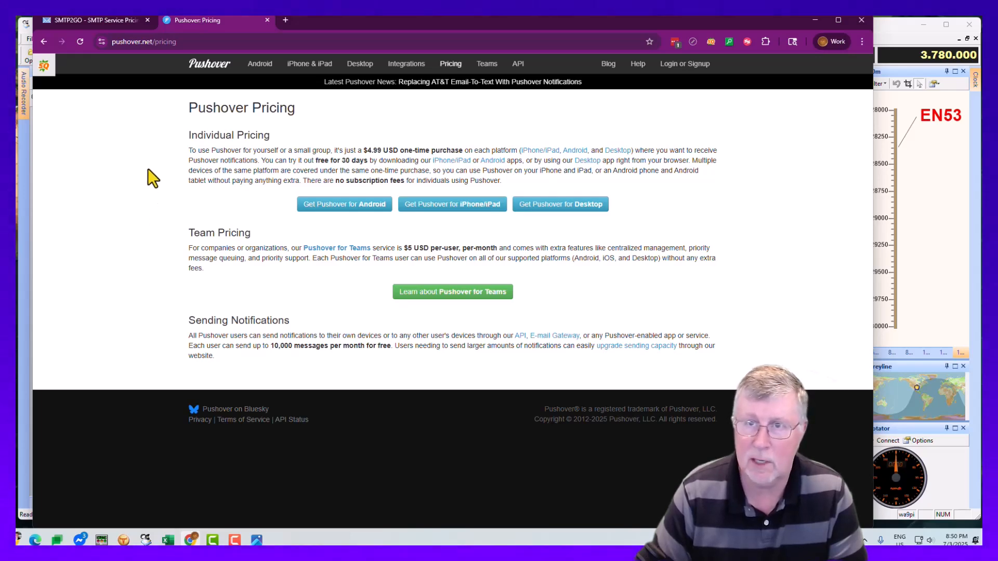
- Return to SMTP2GO's Free, Starter and Professional plan pricing and skim the page
{"action": "left_click", "coordinate": [92, 19]}
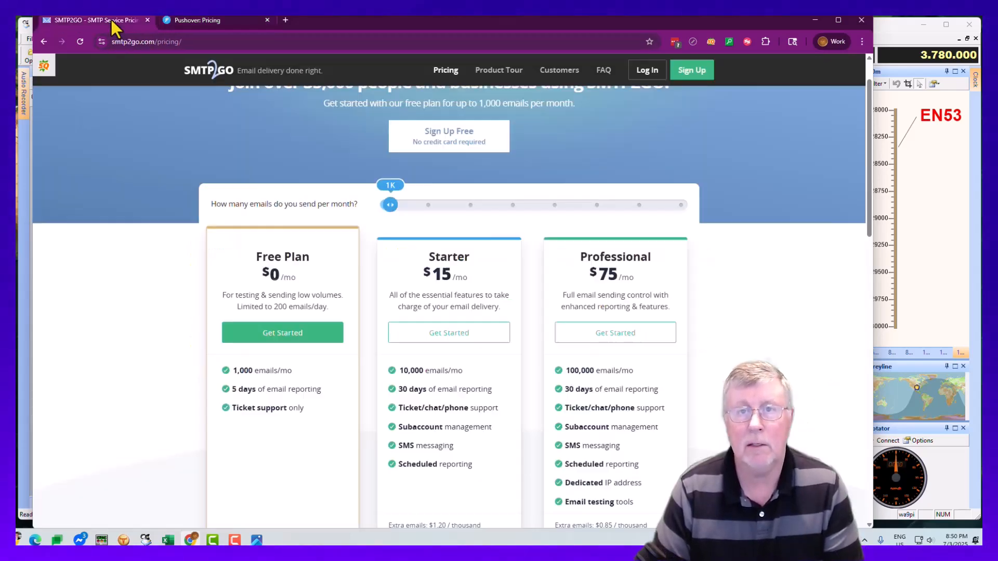
{"action": "scroll", "scroll_direction": "down", "scroll_amount": 3}
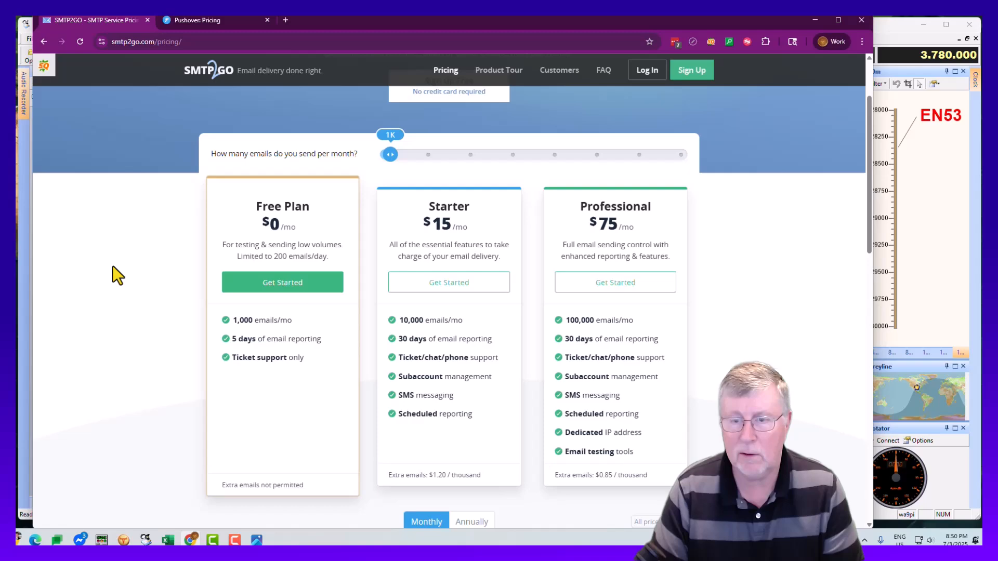
{"action": "scroll", "scroll_direction": "up", "scroll_amount": 3}
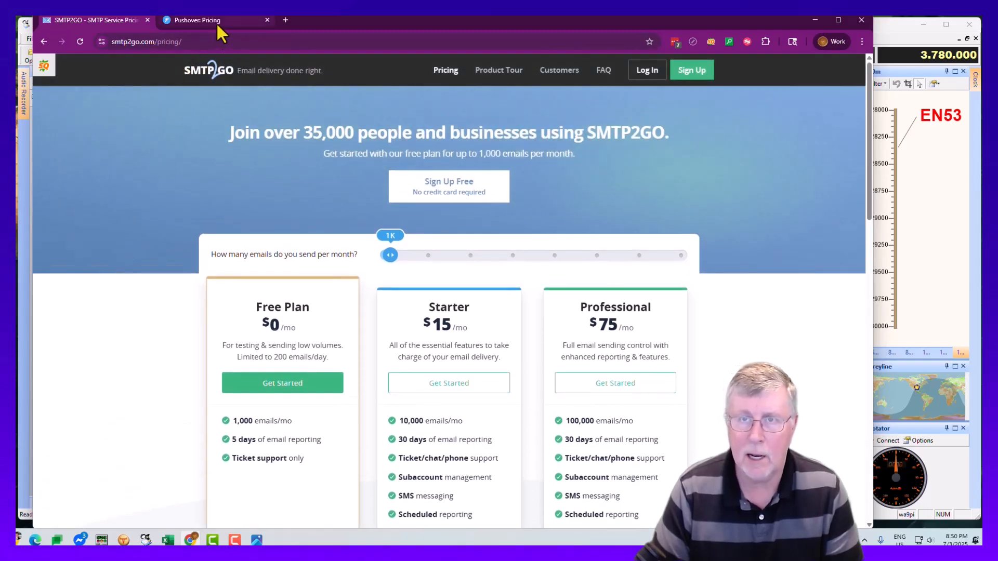